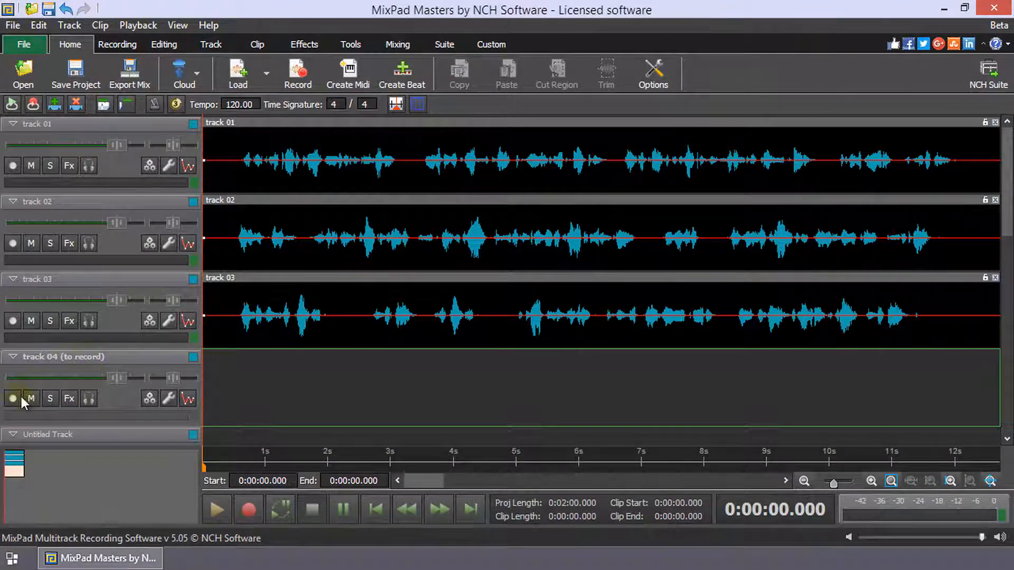
- Arm track 04 for recording, toggle track 03's mute on and off, then mute track 02
left_click(12, 398)
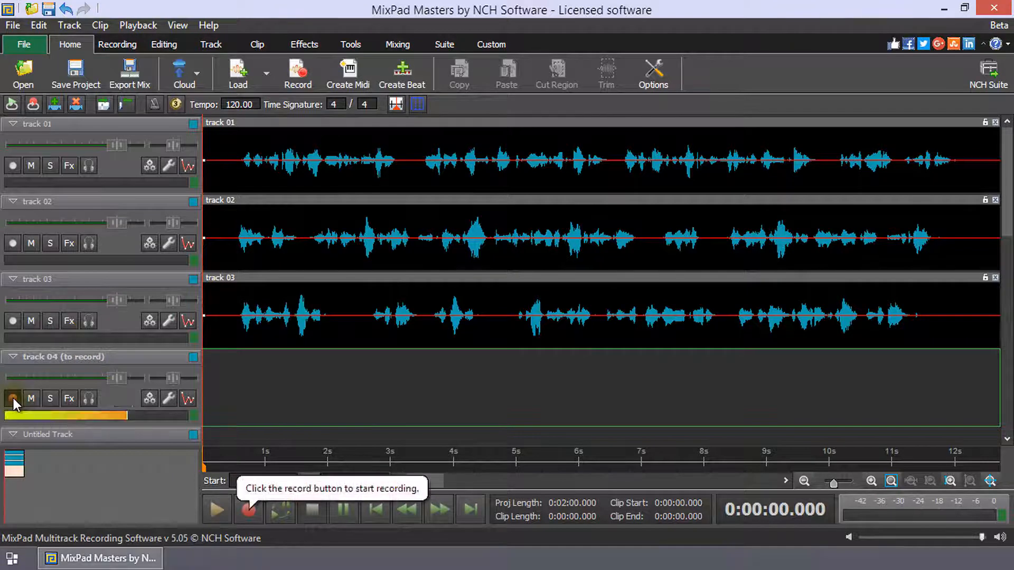
mouse_move(31, 321)
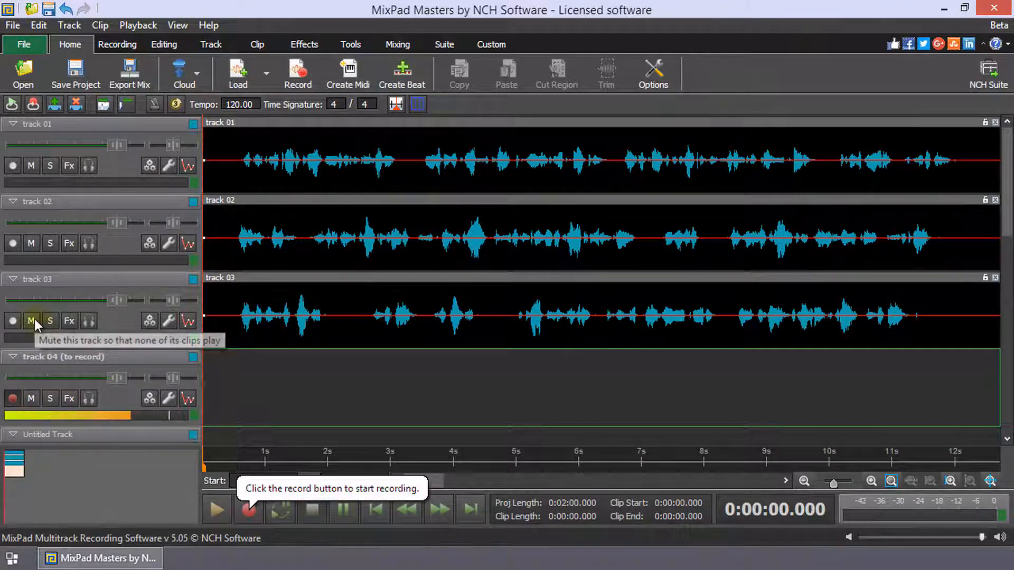
left_click(31, 320)
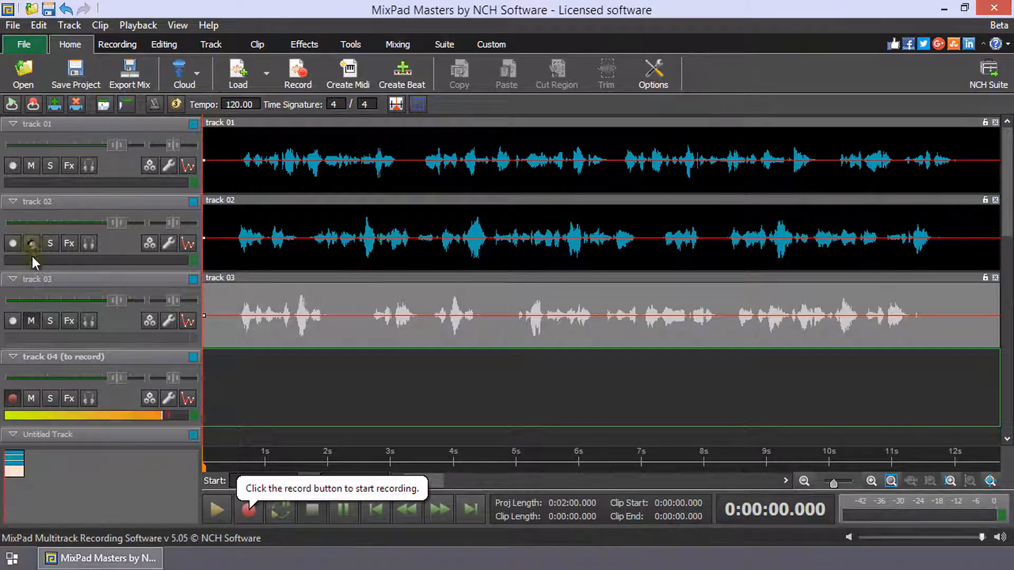
left_click(31, 320)
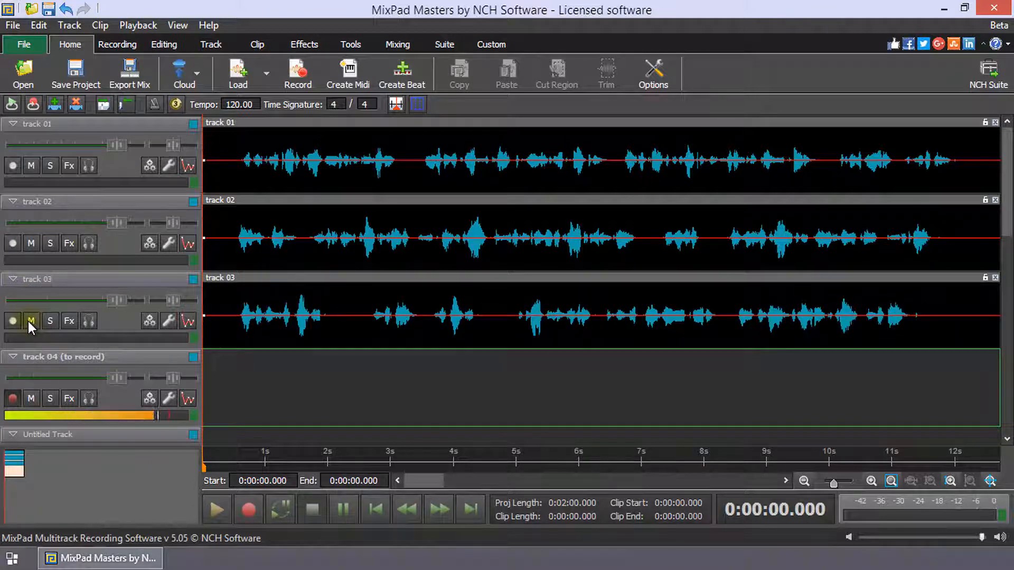
left_click(31, 243)
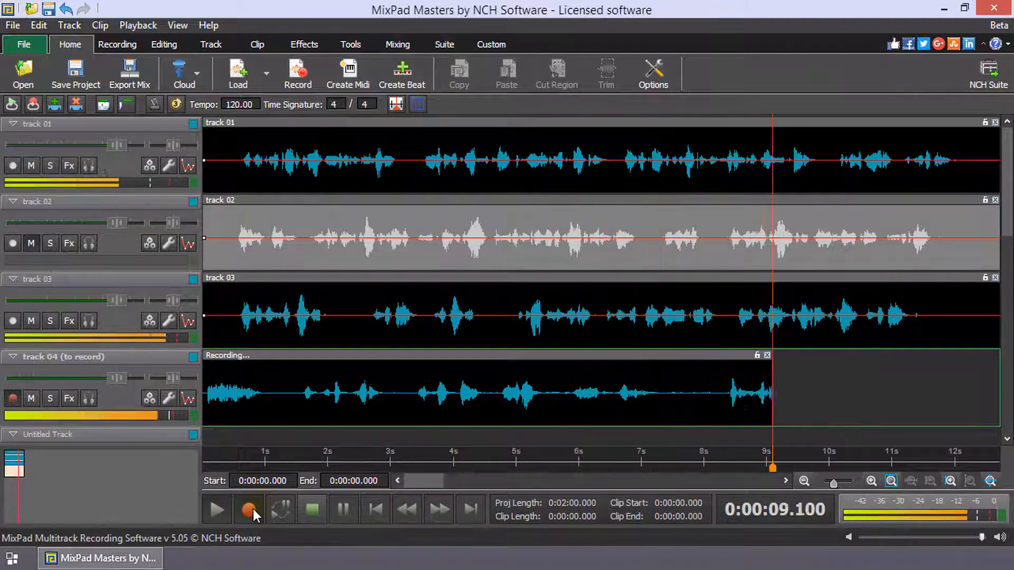
- Stop recording, leaving an 11-second take as a new clip on track 04
left_click(311, 509)
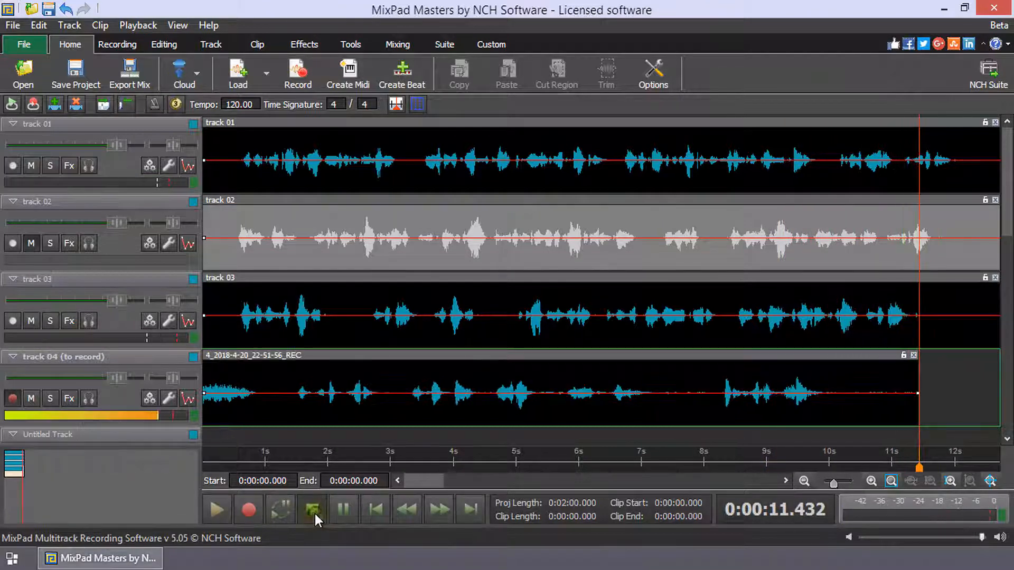
left_click(312, 510)
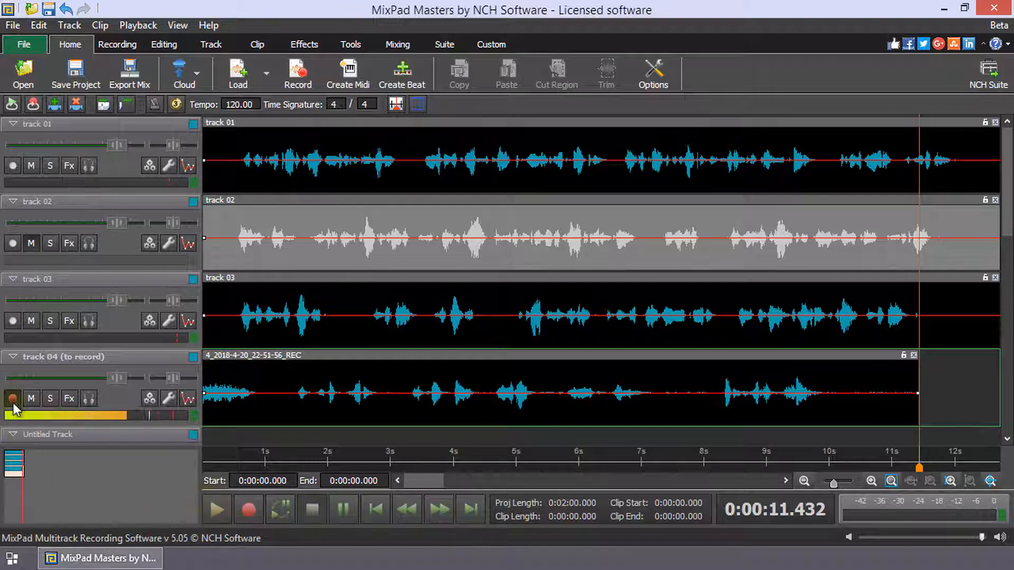
mouse_move(184, 501)
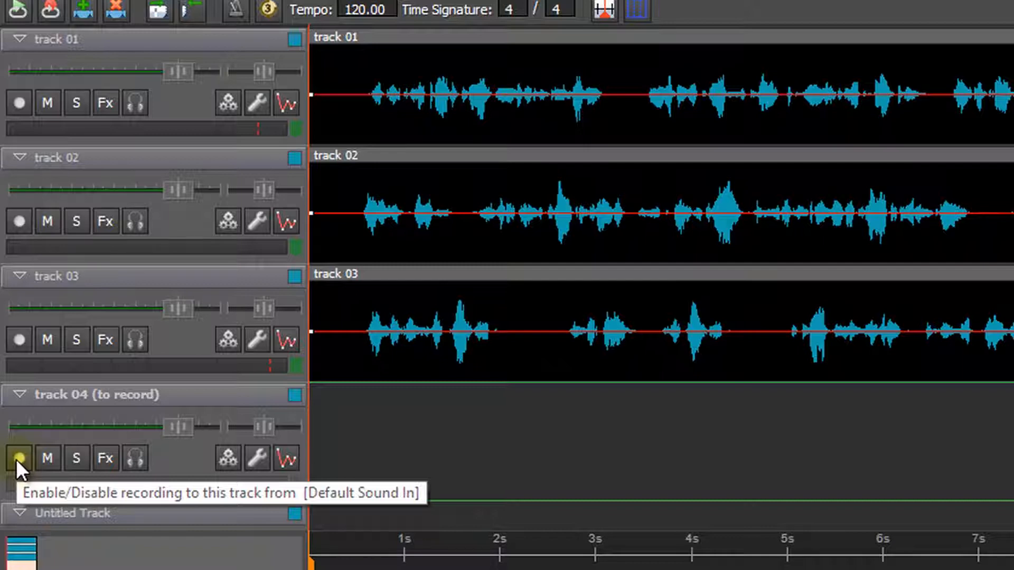
- Toggle track 04's record arm, toggle track 03's mute off again, and re-arm track 04
left_click(19, 457)
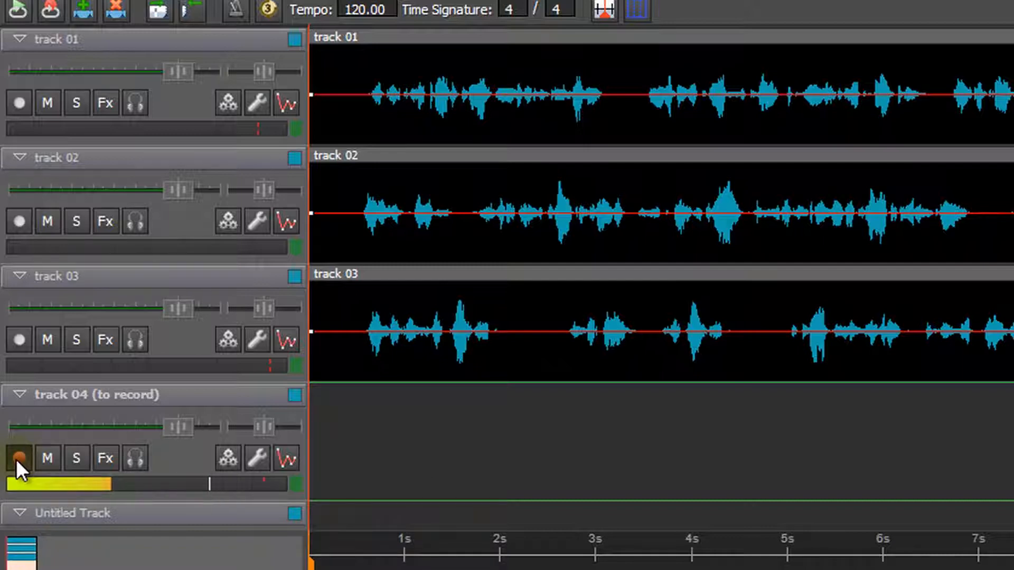
left_click(19, 458)
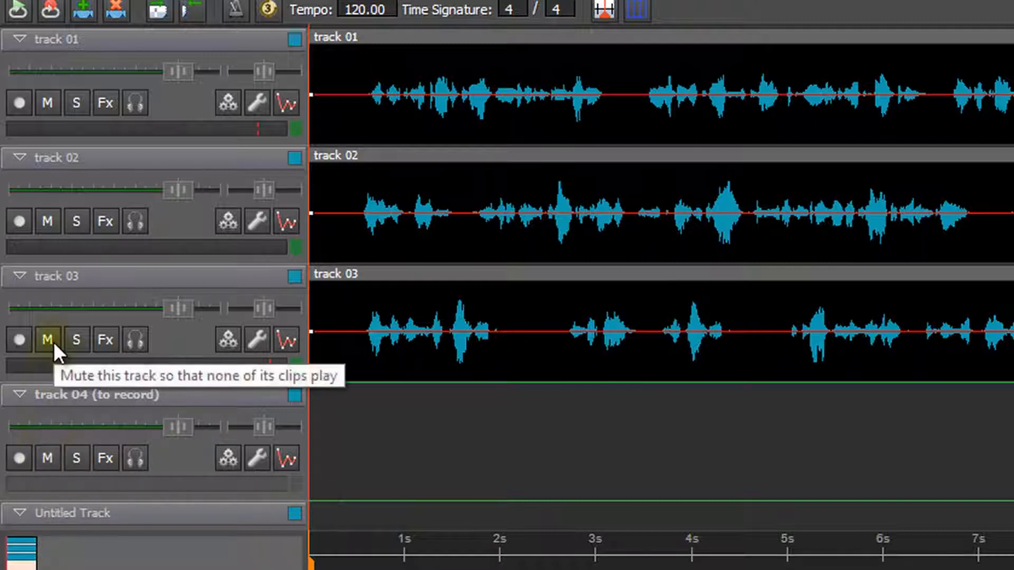
left_click(47, 340)
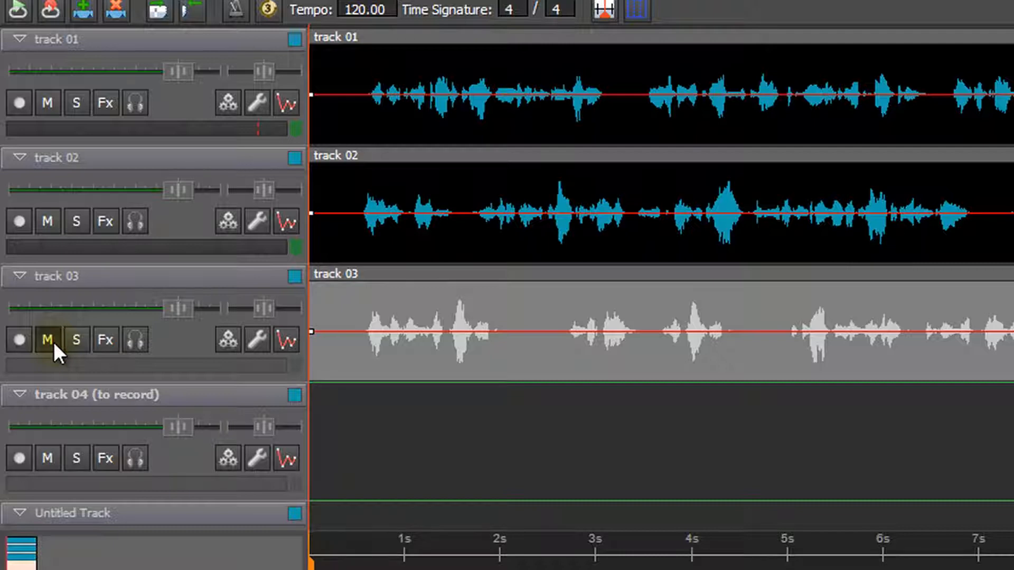
left_click(47, 340)
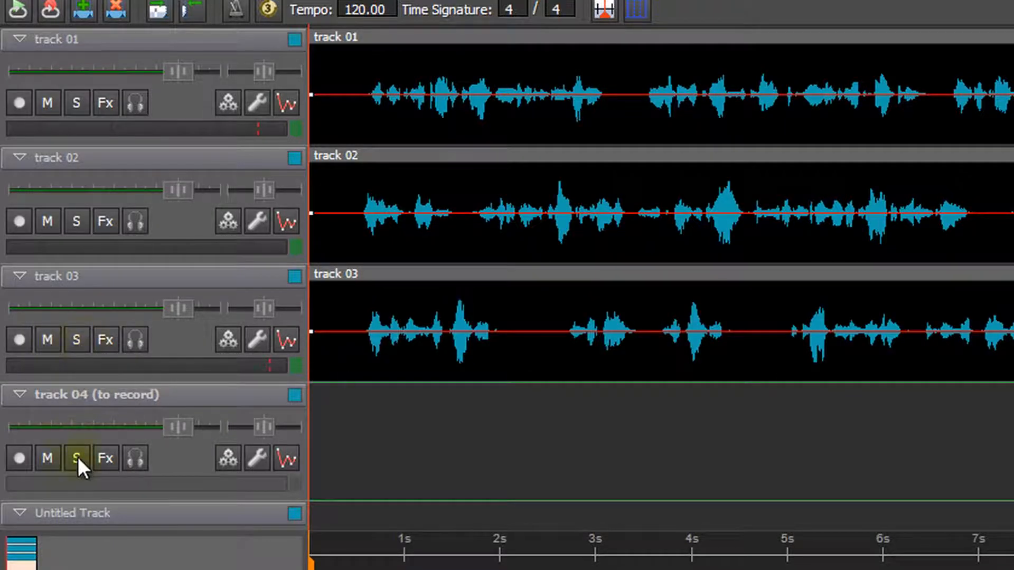
left_click(75, 339)
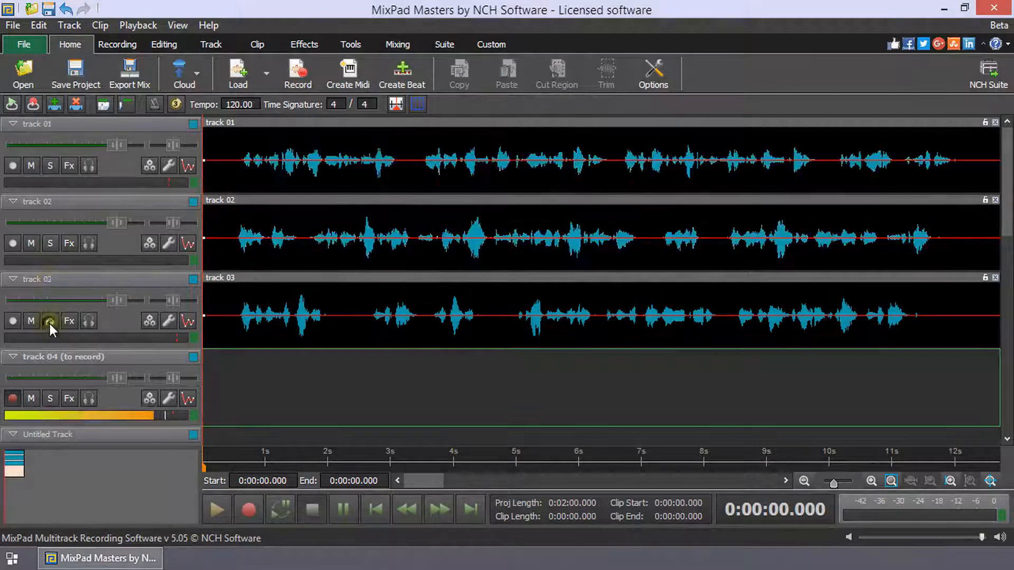
- Mute tracks 01 and 03 and start recording a new take on track 04
left_click(50, 321)
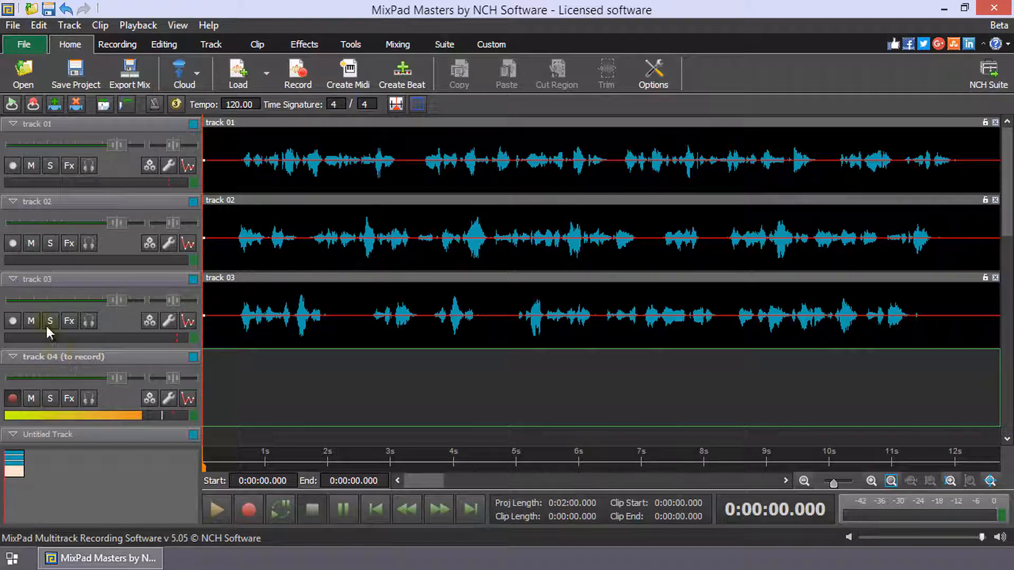
left_click(49, 320)
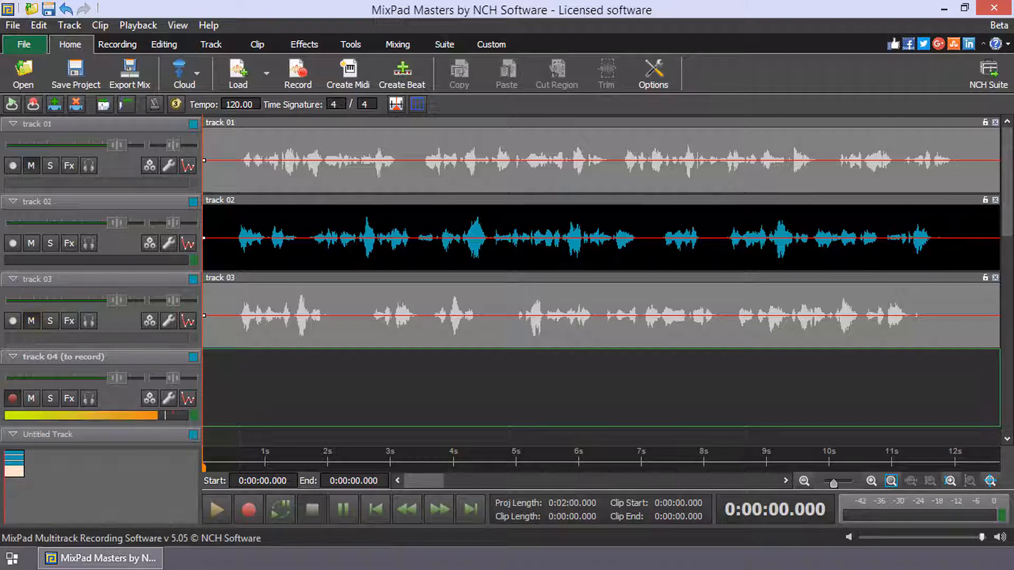
left_click(247, 510)
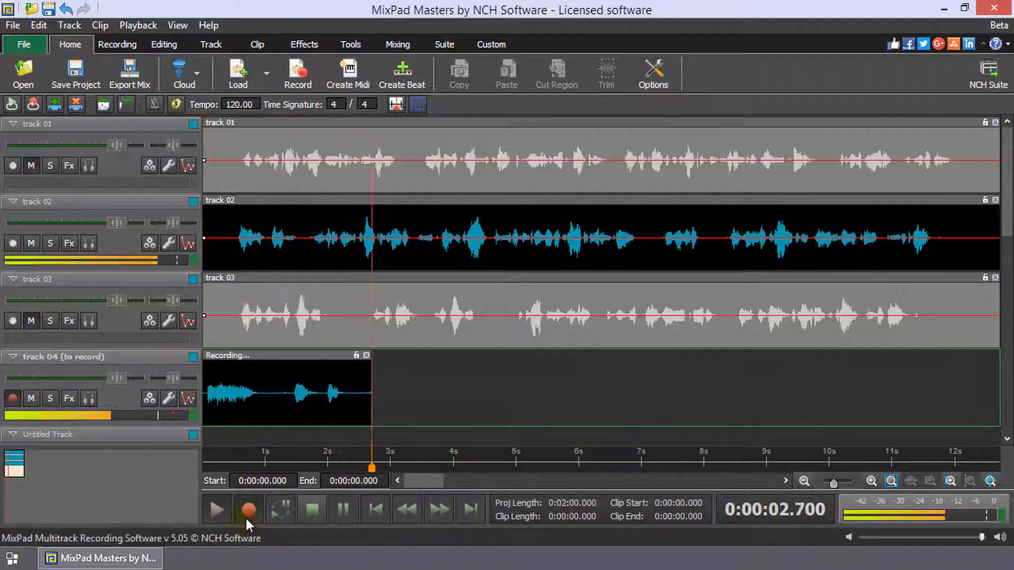
left_click(248, 510)
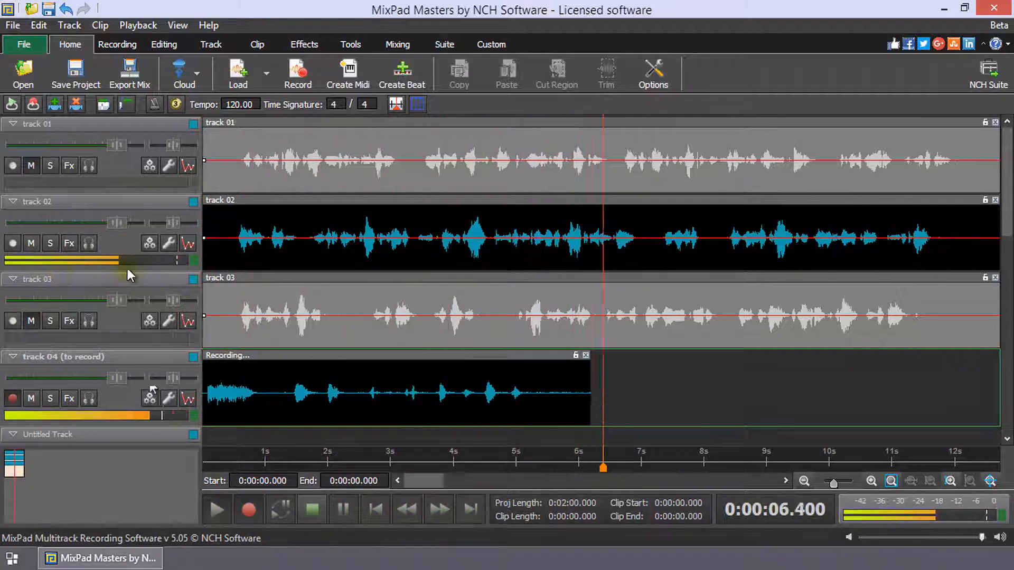